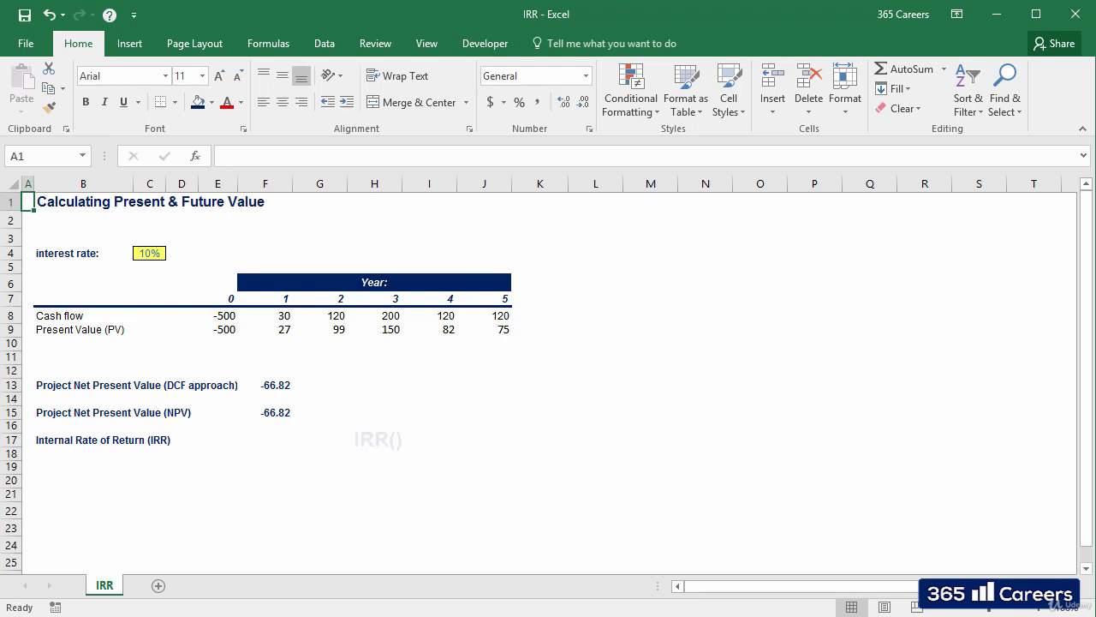
# Compute =IRR(E8:J8) in F17, giving an internal rate of return of 5%
pyautogui.click(83, 439)
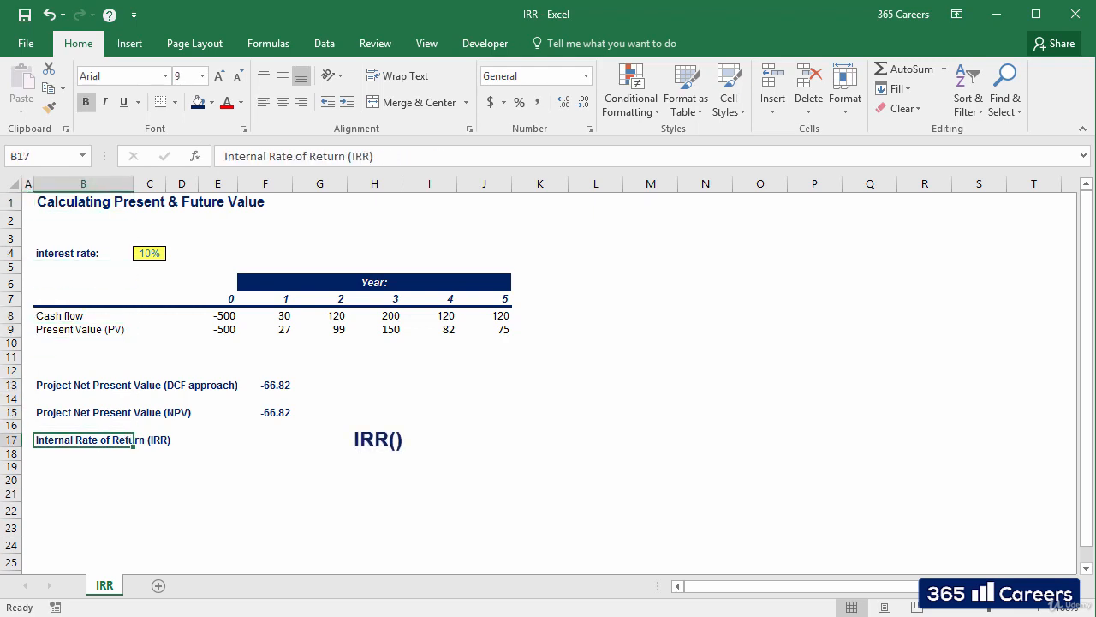
pyautogui.click(265, 439)
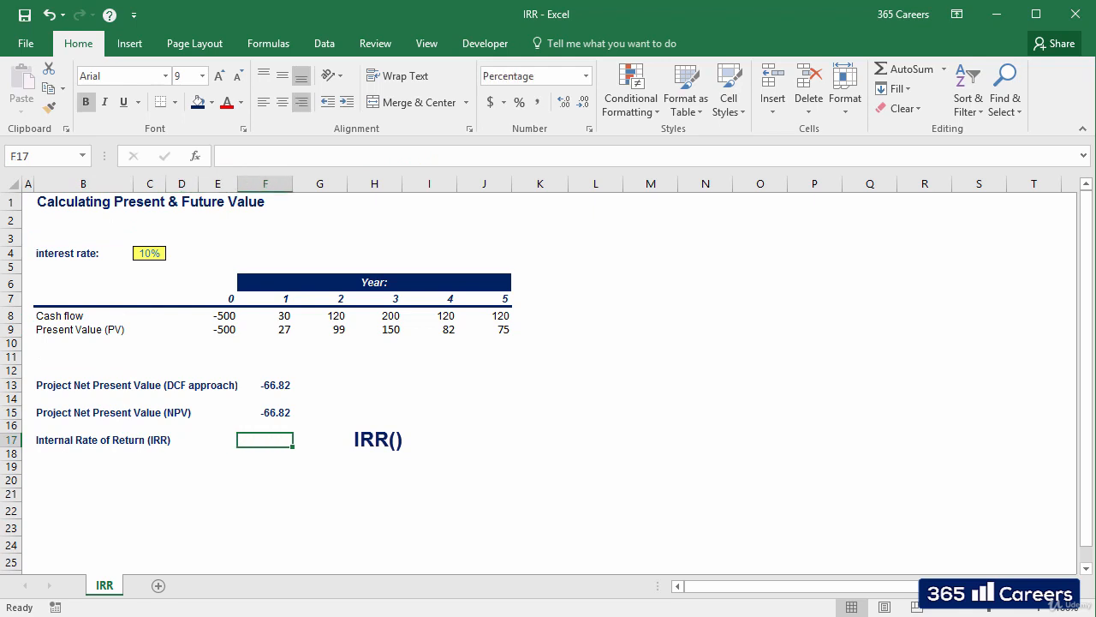
pyautogui.write('=irr')
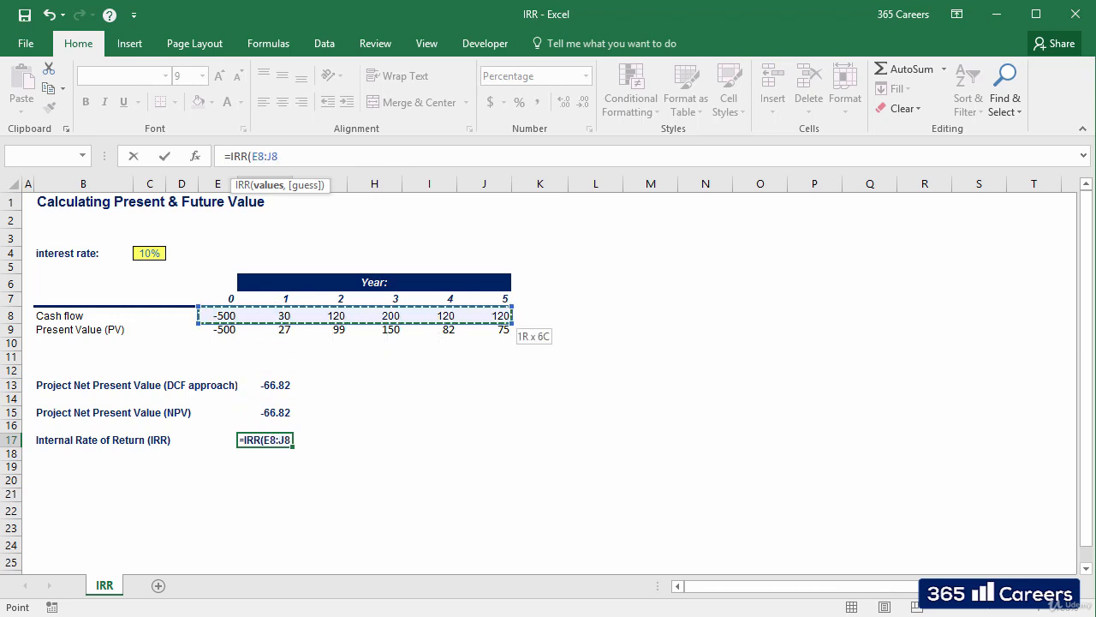
pyautogui.press('Enter')
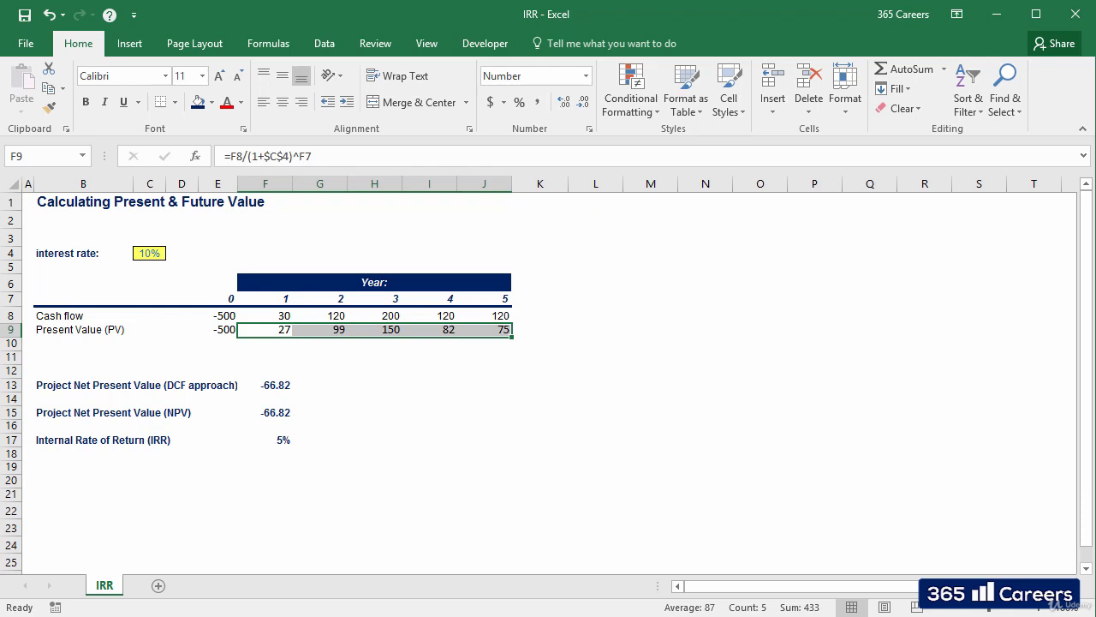
pyautogui.click(265, 343)
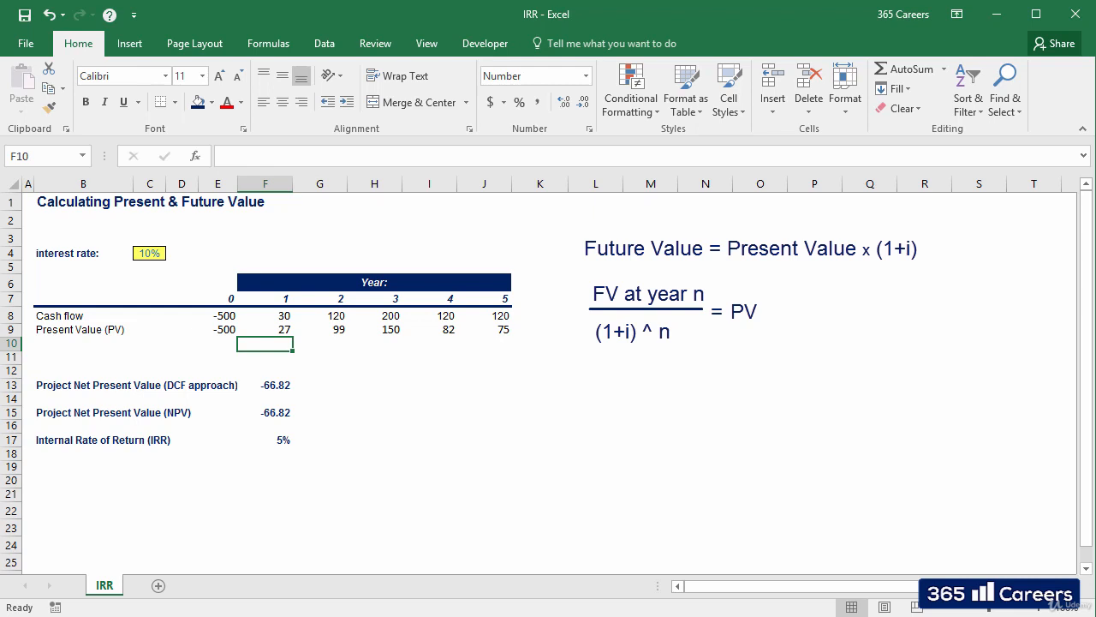
# Enter =F8/(1+$F$17)^F7 in F10 and fill to J10, yielding 29, 108, 172, 98, 93
pyautogui.write('=F8')
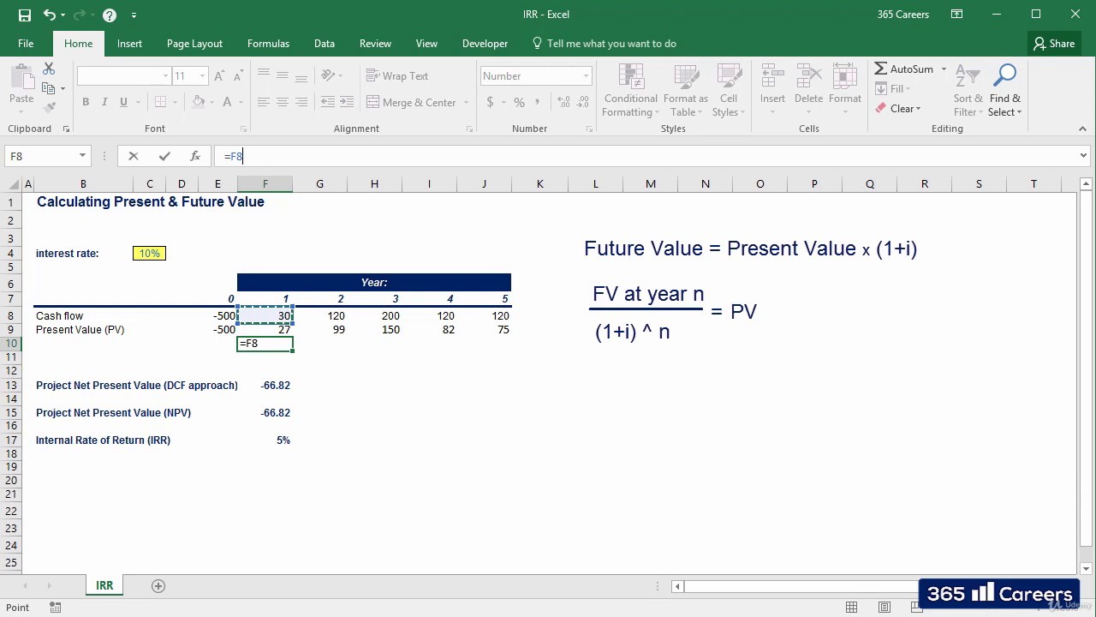
pyautogui.write('/(1')
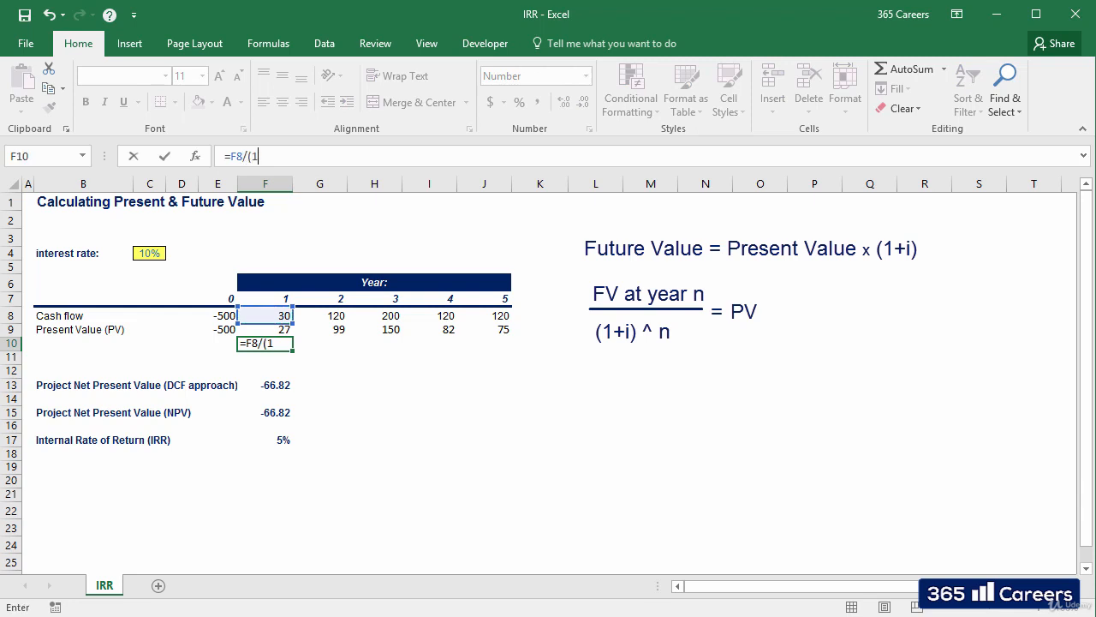
pyautogui.click(264, 384)
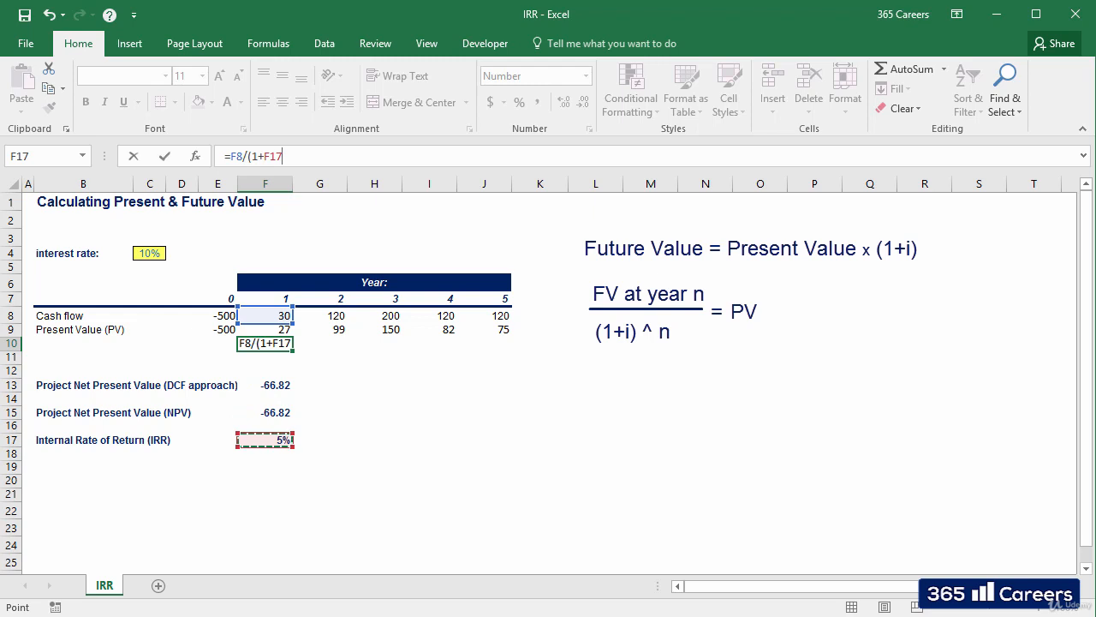
pyautogui.press('f4')
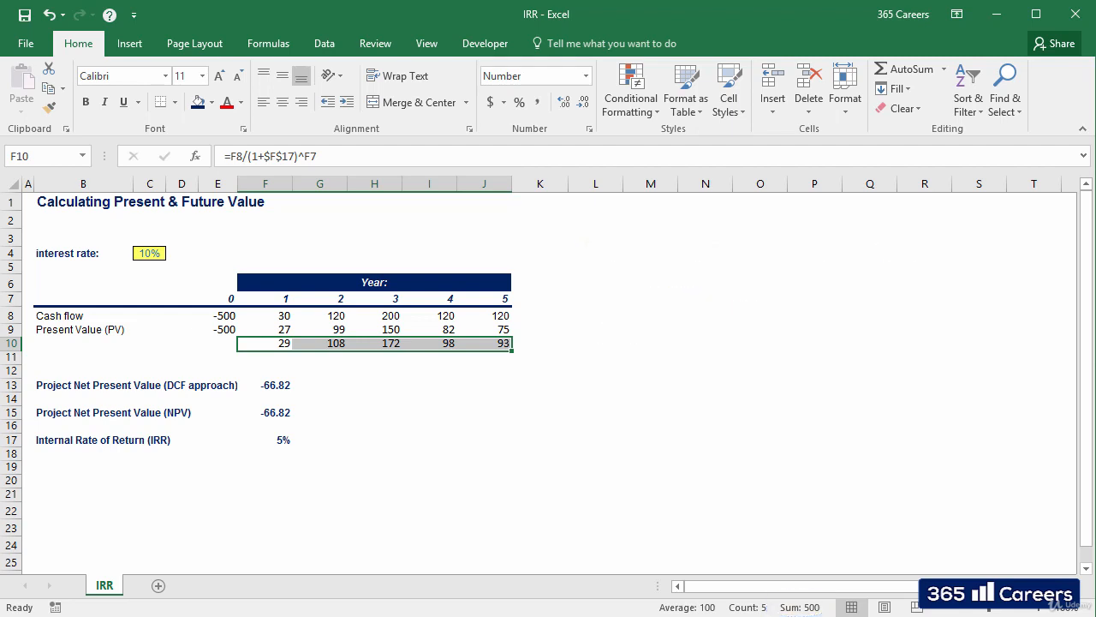
pyautogui.click(265, 357)
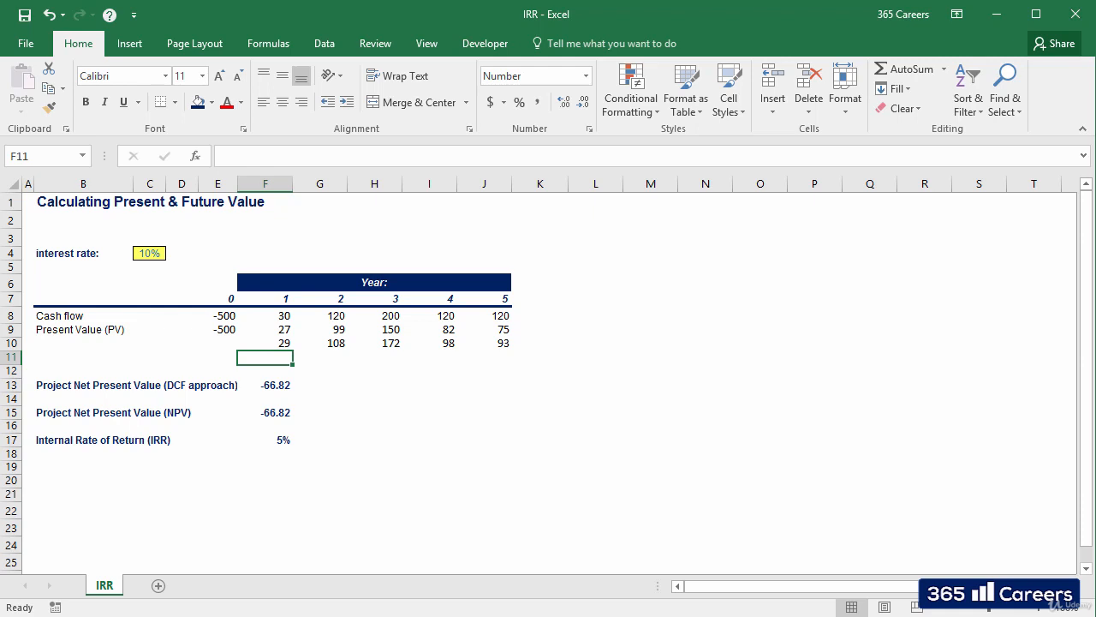
pyautogui.click(265, 440)
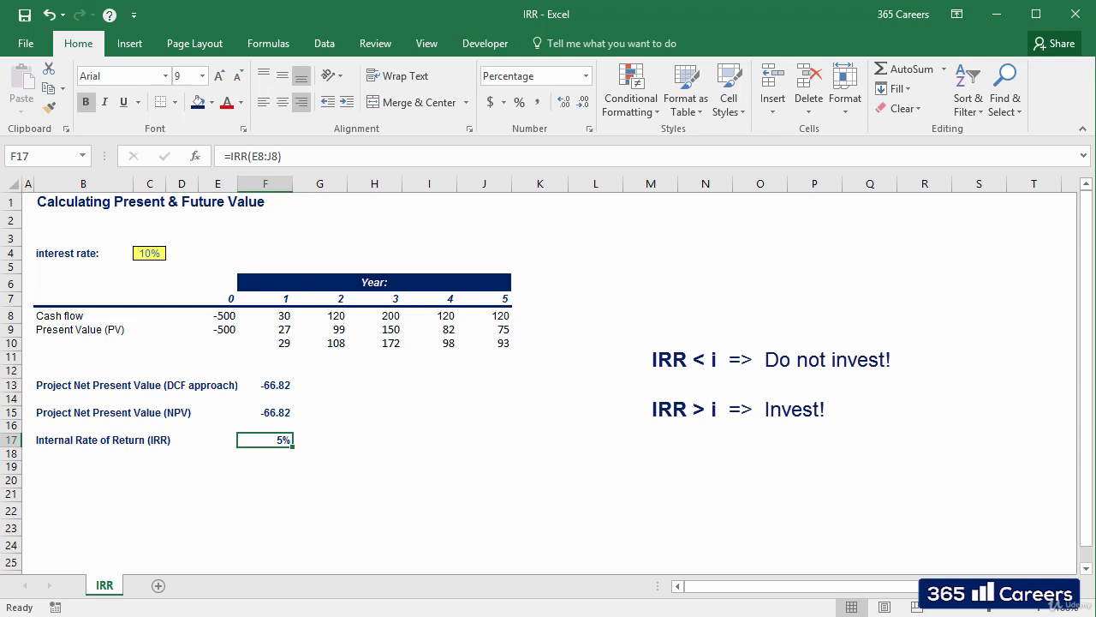
pyautogui.click(266, 467)
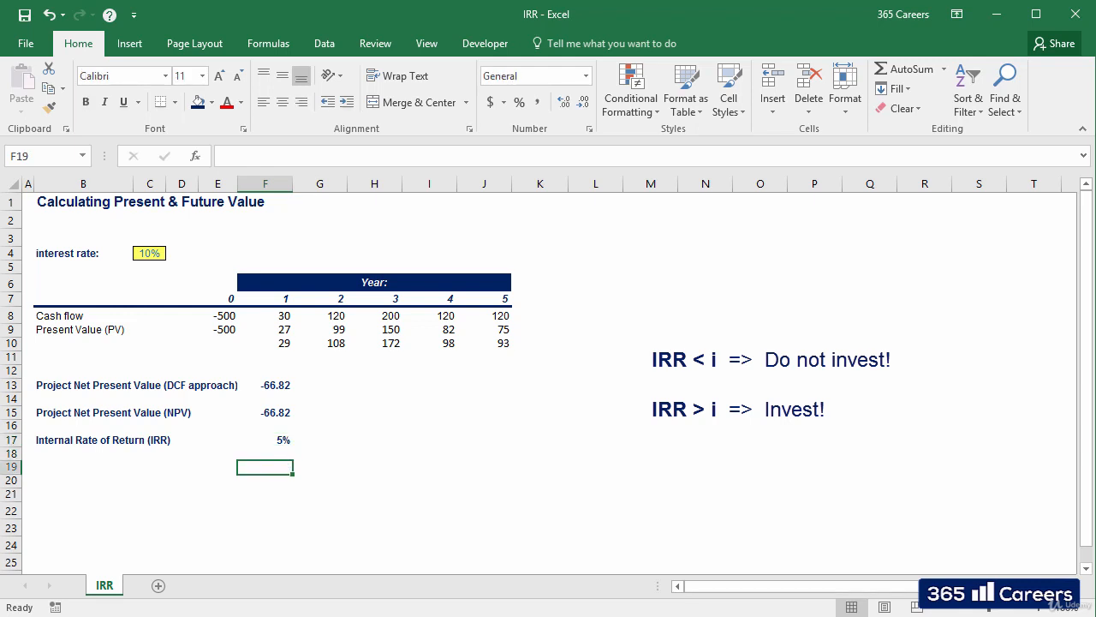